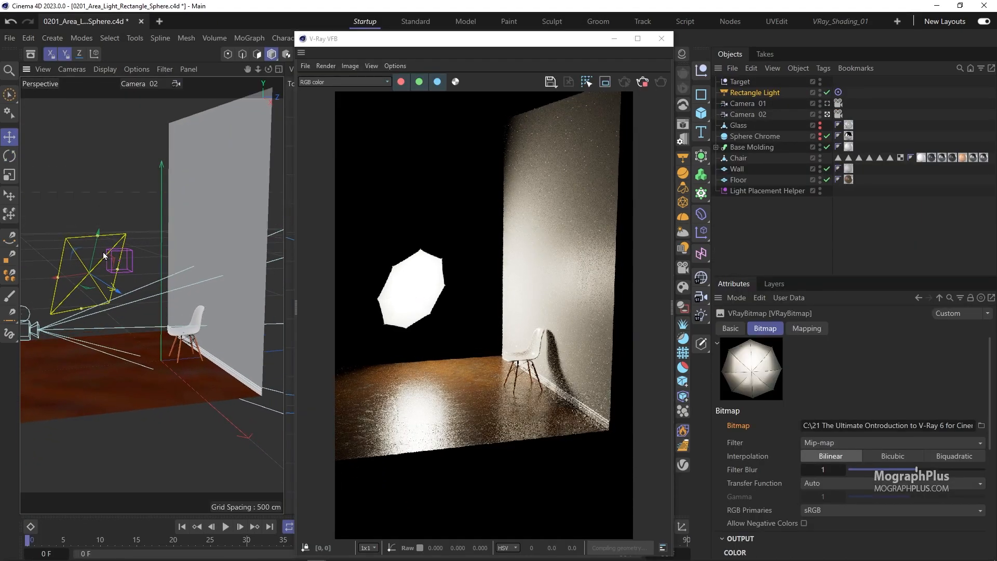
Set the Dome Light color to orange and intensity to 50, then render the fog scene in the VFB
left_click(755, 92)
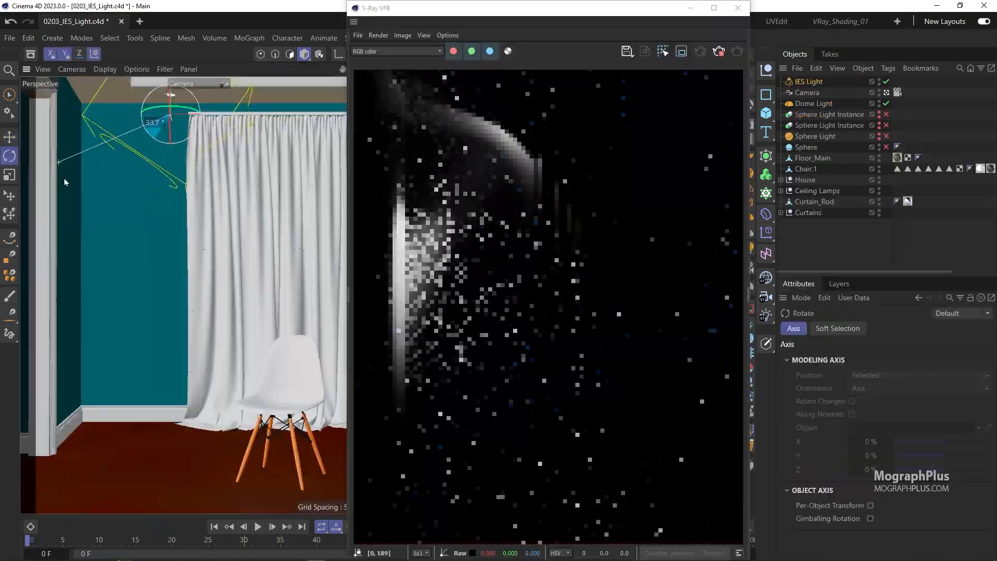
left_click(713, 7)
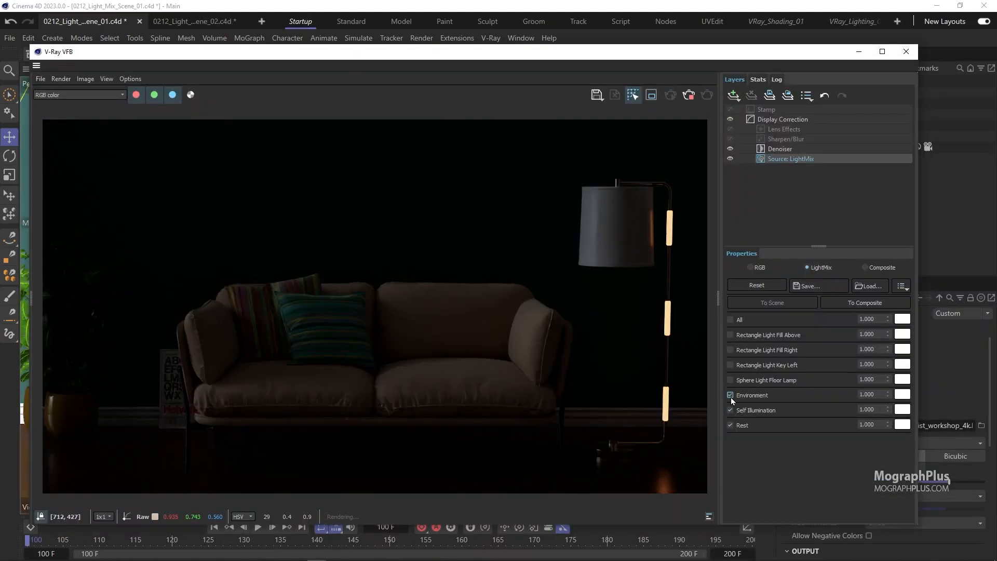
left_click(730, 380)
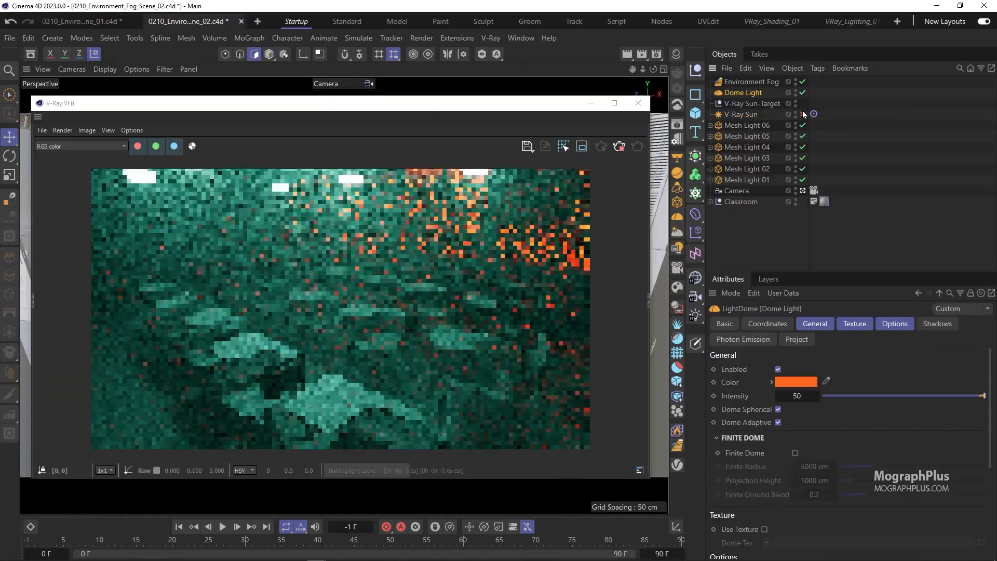
left_click(614, 102)
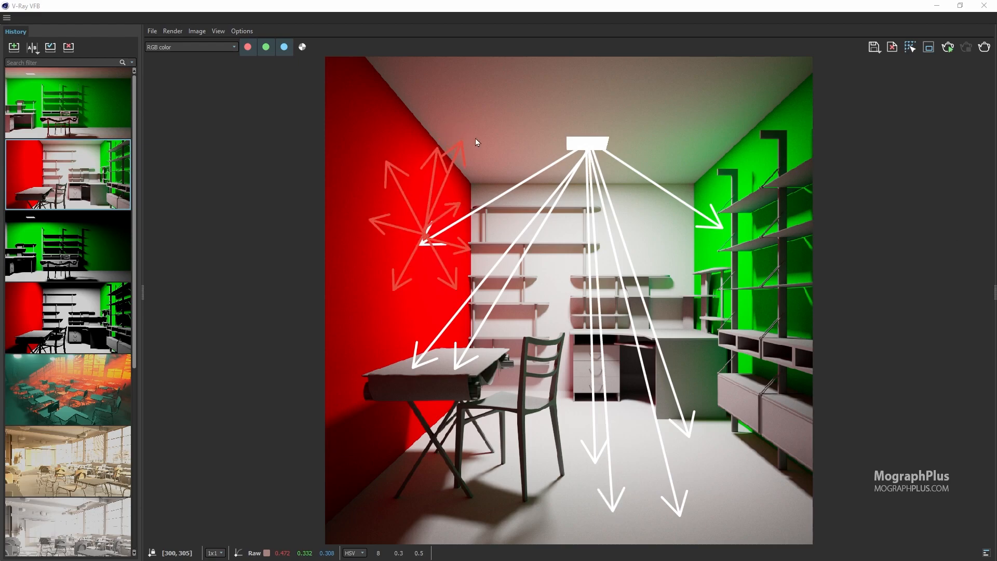
Load the classroom render from History and switch the VFB channel to Global Illumination
left_click(6, 17)
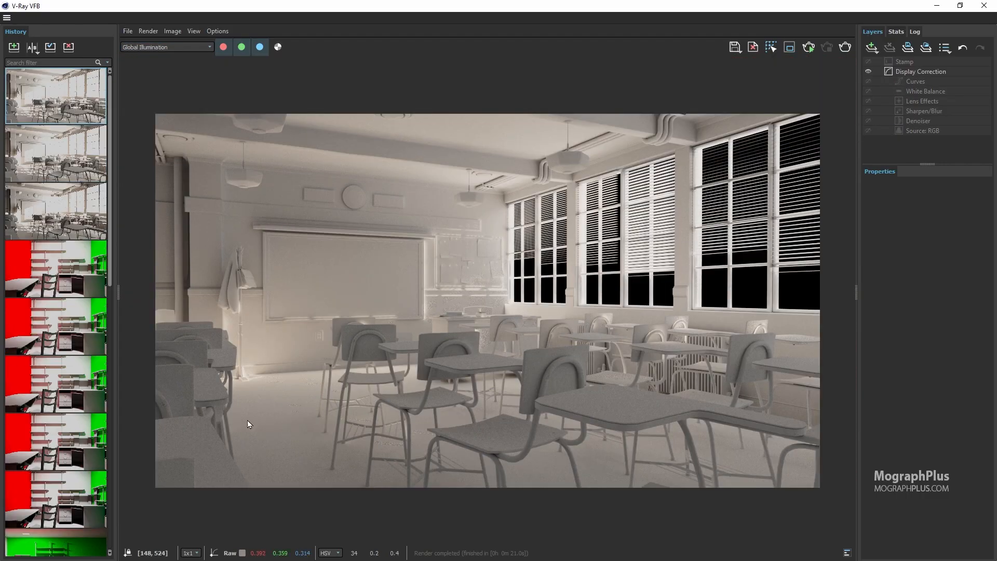
scroll("up", 3)
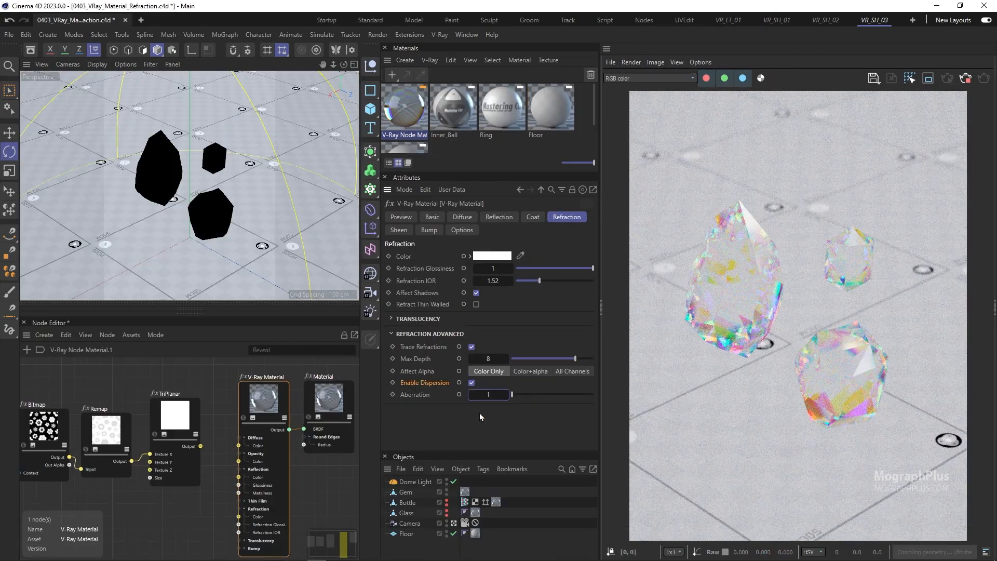
Connect a MultiSubTex node to the V-Ray Material Diffuse slot in the Node Editor
left_click(427, 319)
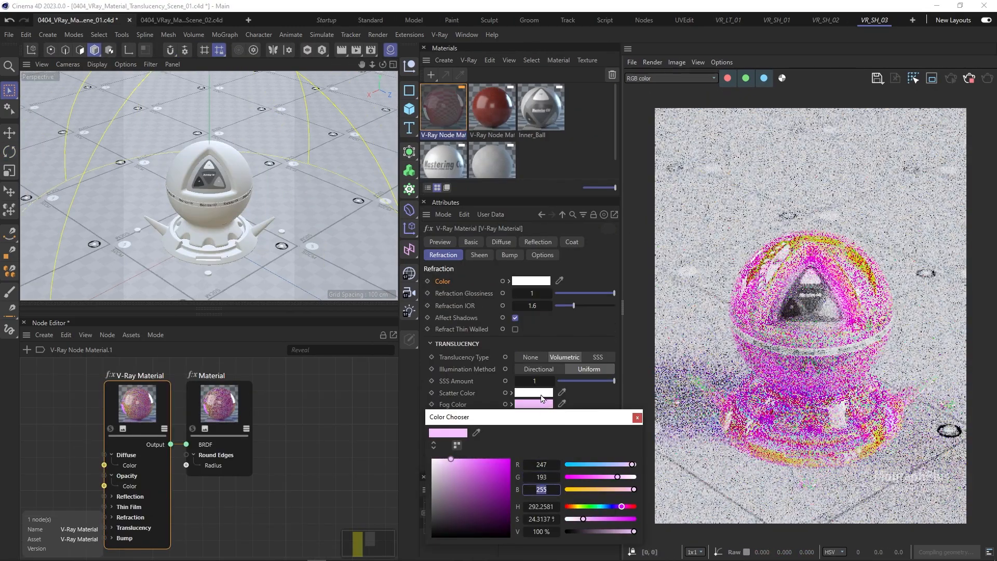
left_click(530, 356)
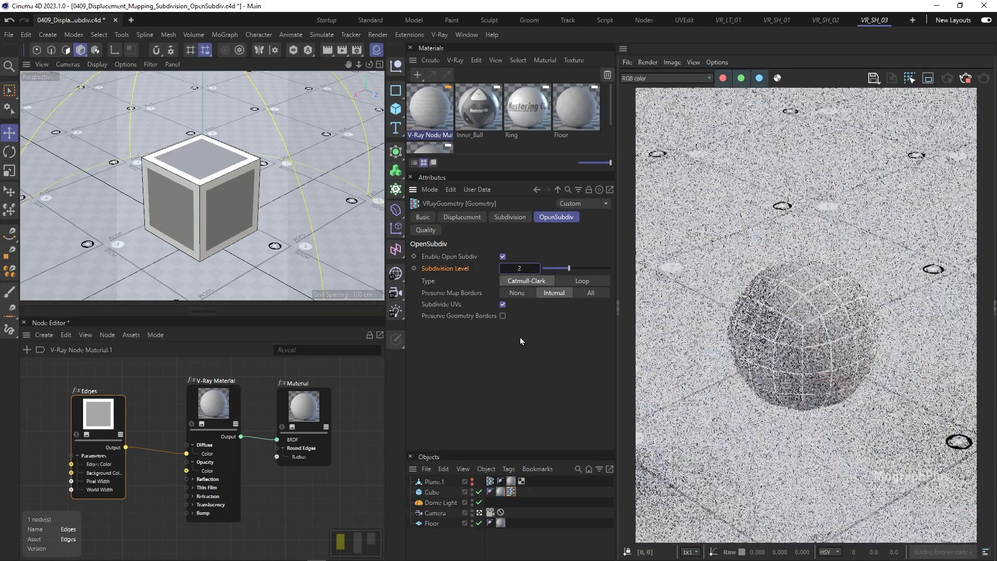
left_click(461, 217)
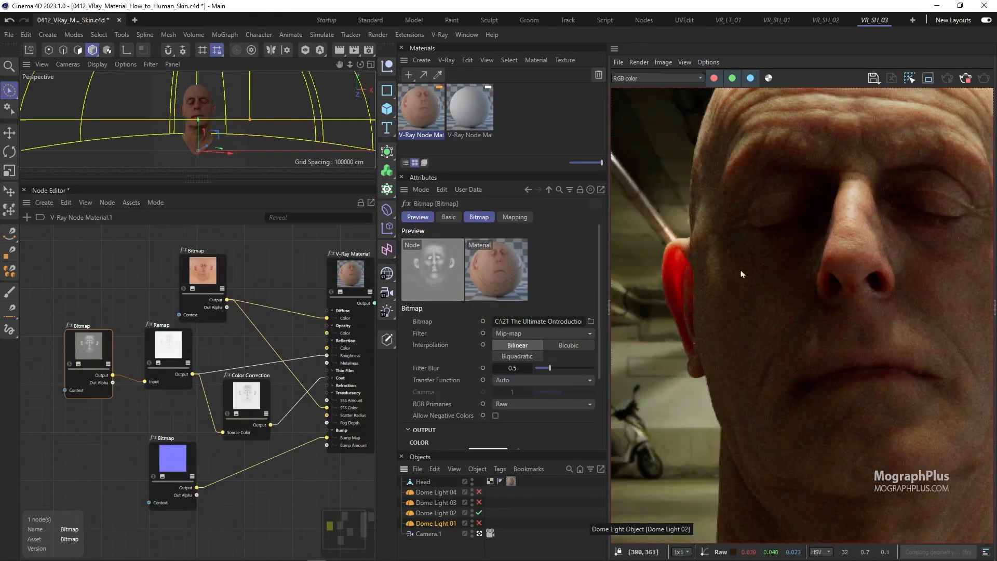
left_click(478, 503)
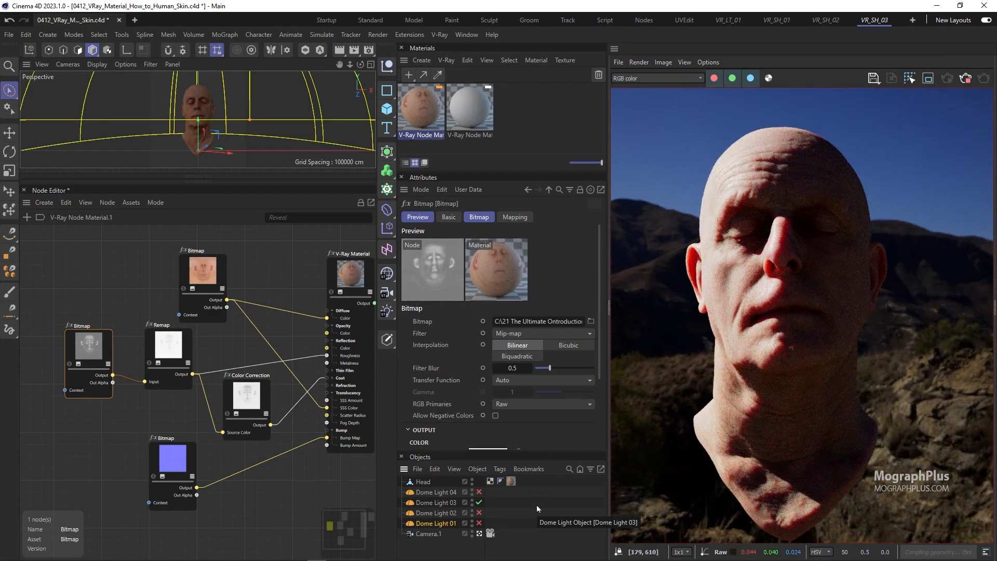
Add orange and purple sub-textures to the MultiSubTex Texture List for the cloned cubes
left_click(776, 20)
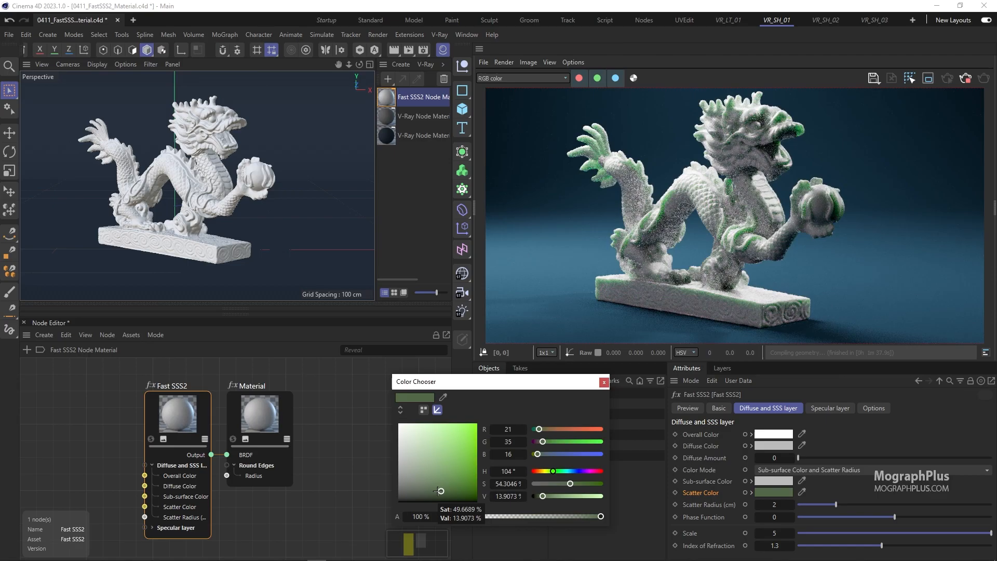
left_click(873, 19)
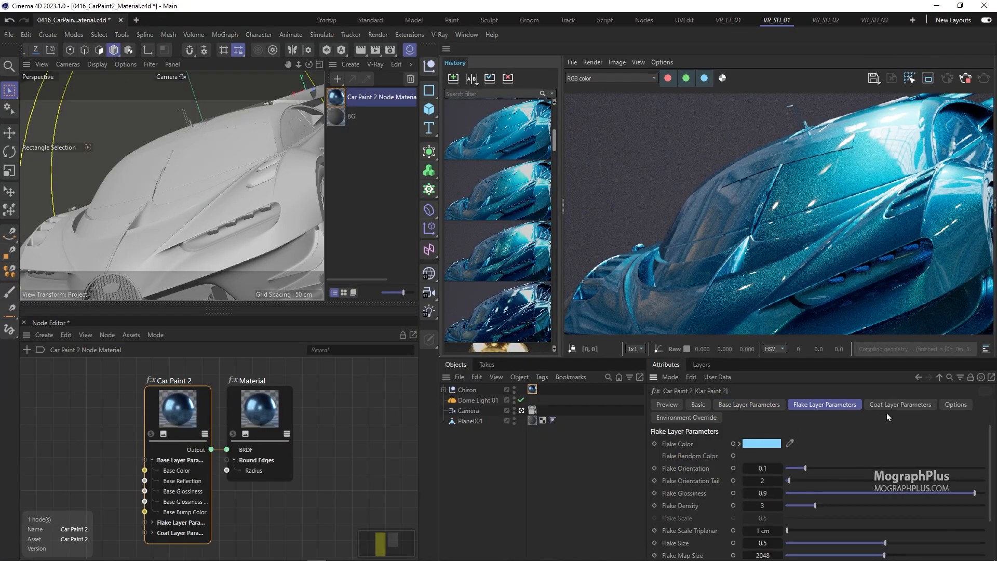
left_click(874, 19)
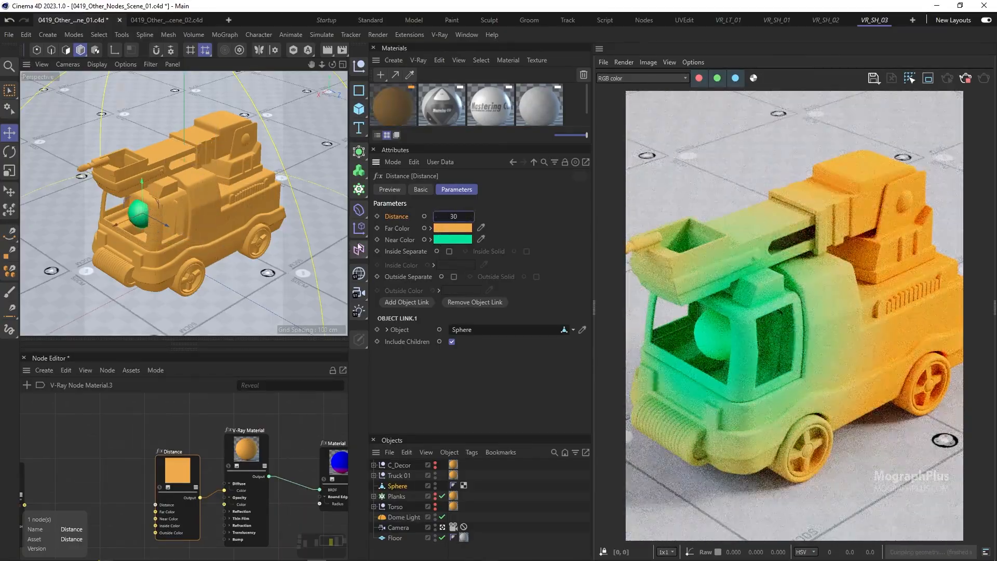
left_click(169, 20)
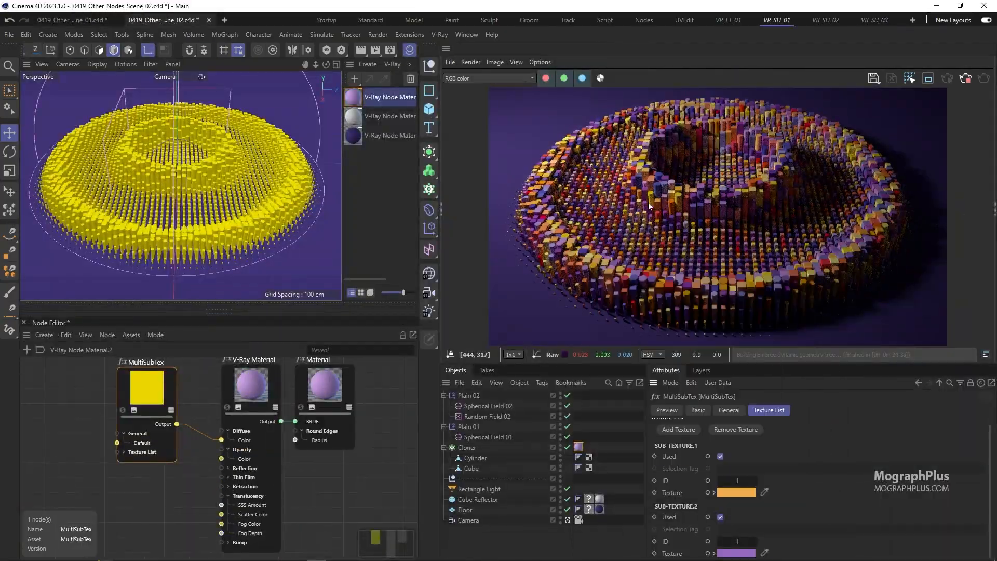
left_click(54, 20)
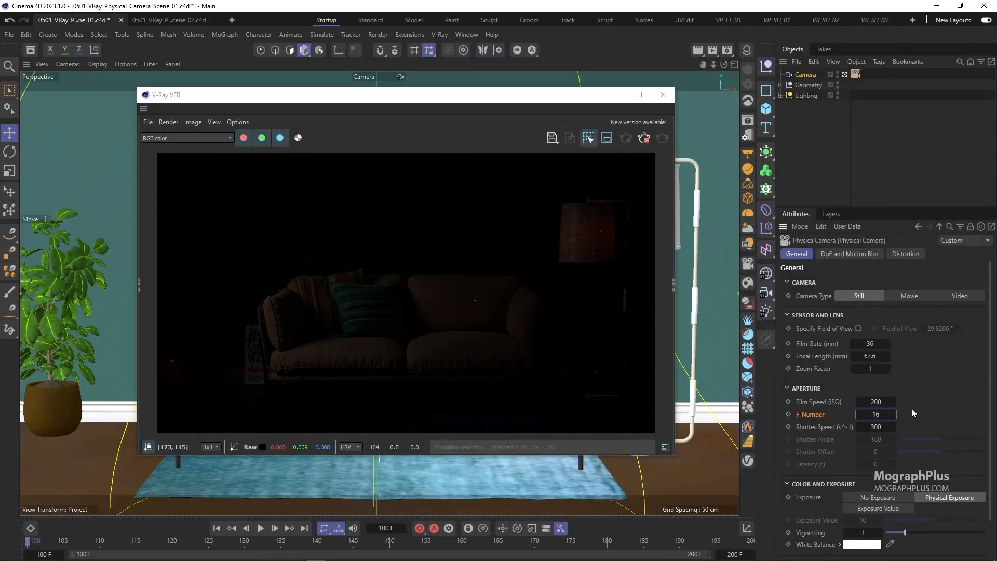
Set the physical camera Aperture F-Number to 16 and show the specular rays diagram
left_click(905, 253)
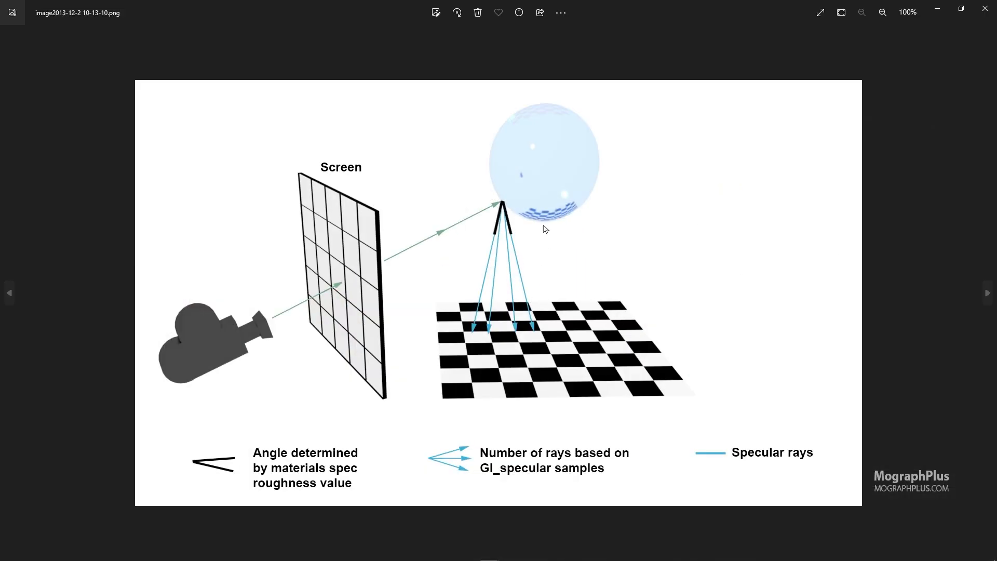
In Render Settings, expand the V-Ray Engine dropdown showing V-Ray and V-Ray GPU choices
left_click(987, 293)
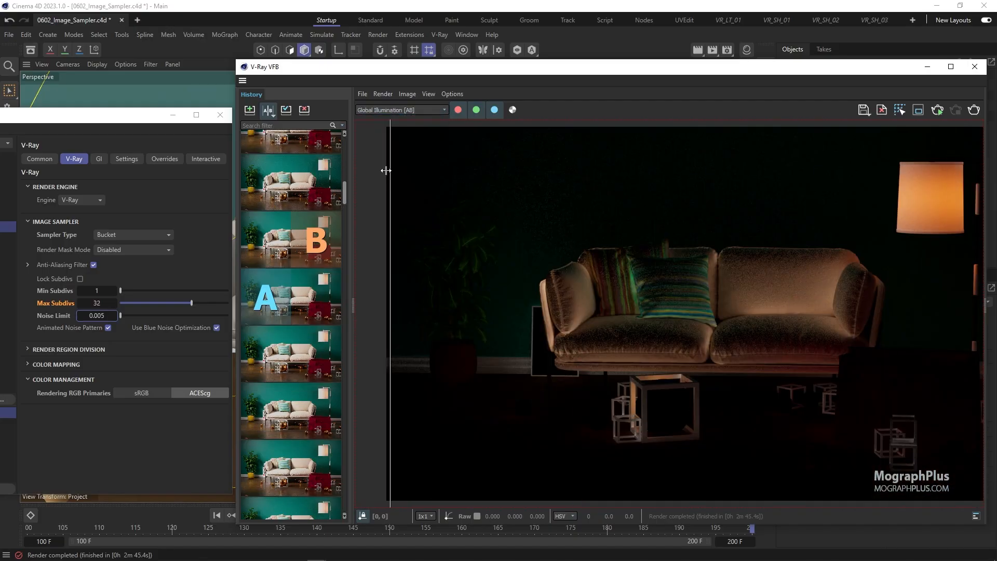
left_click(401, 109)
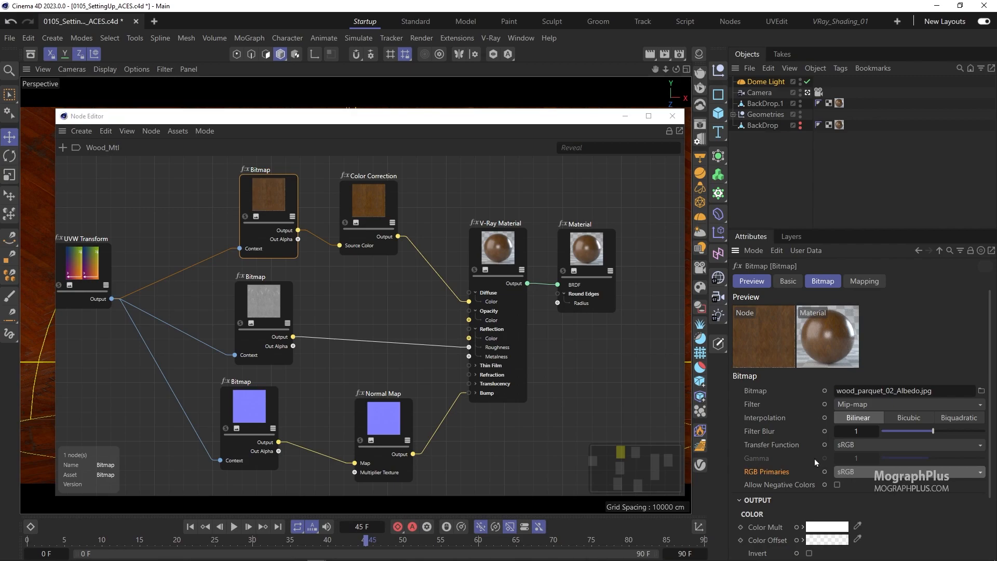
left_click(906, 444)
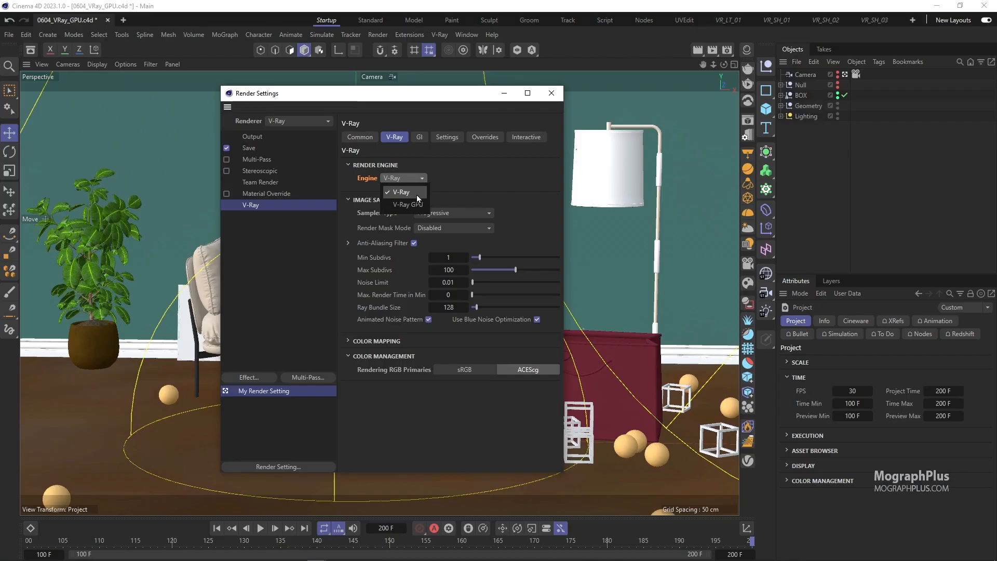
left_click(409, 204)
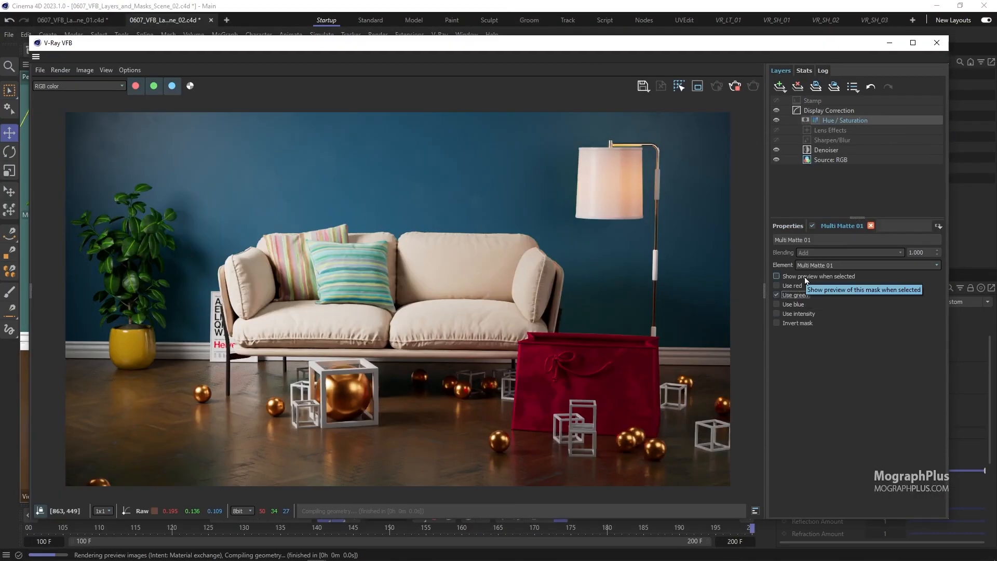
Switch the VFB channel to the sofa scene's Global Illumination render element
left_click(844, 120)
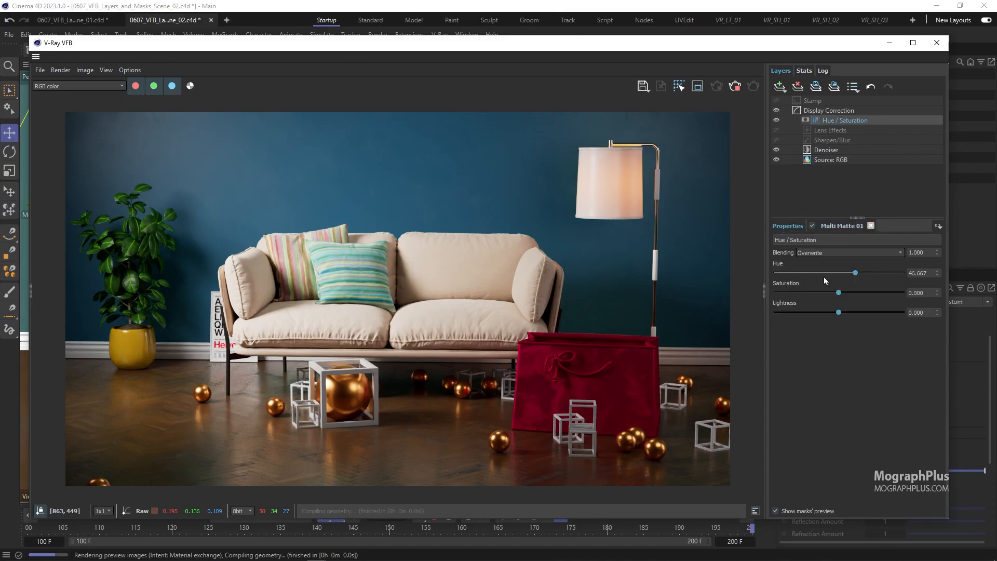
left_click(70, 20)
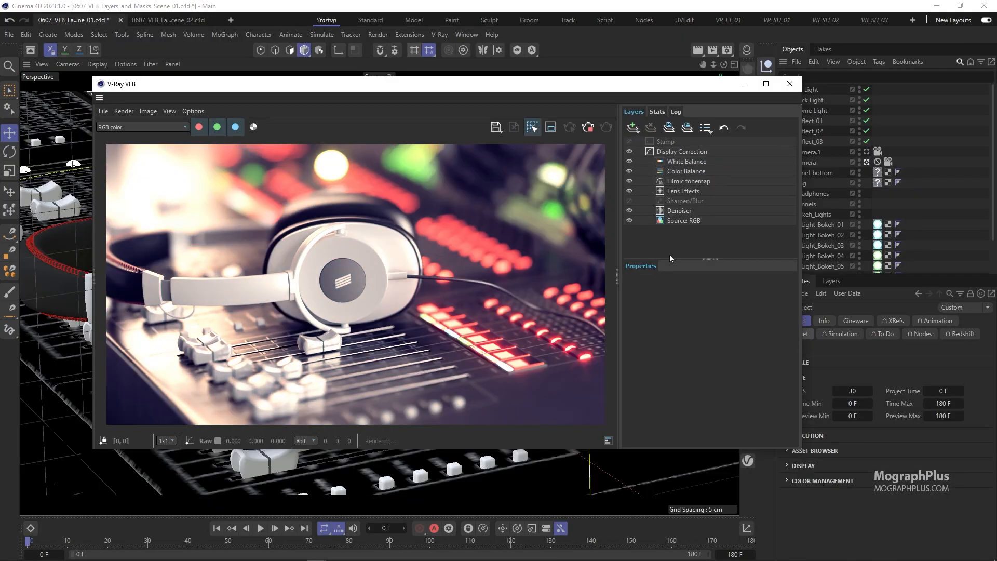
left_click(765, 83)
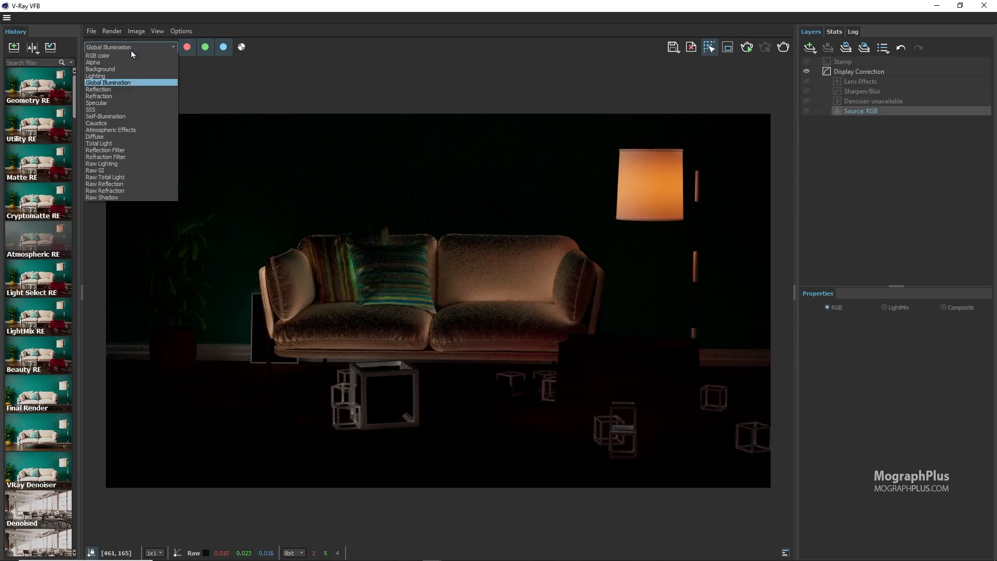
left_click(100, 95)
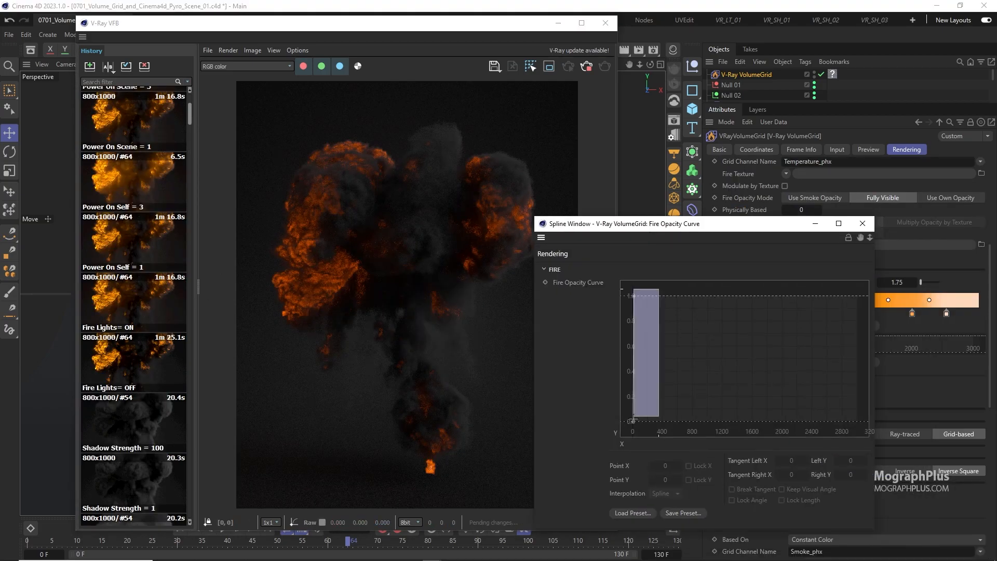
Load the Pyro scene and play the timeline so fire and smoke rise from the disc
left_click(863, 223)
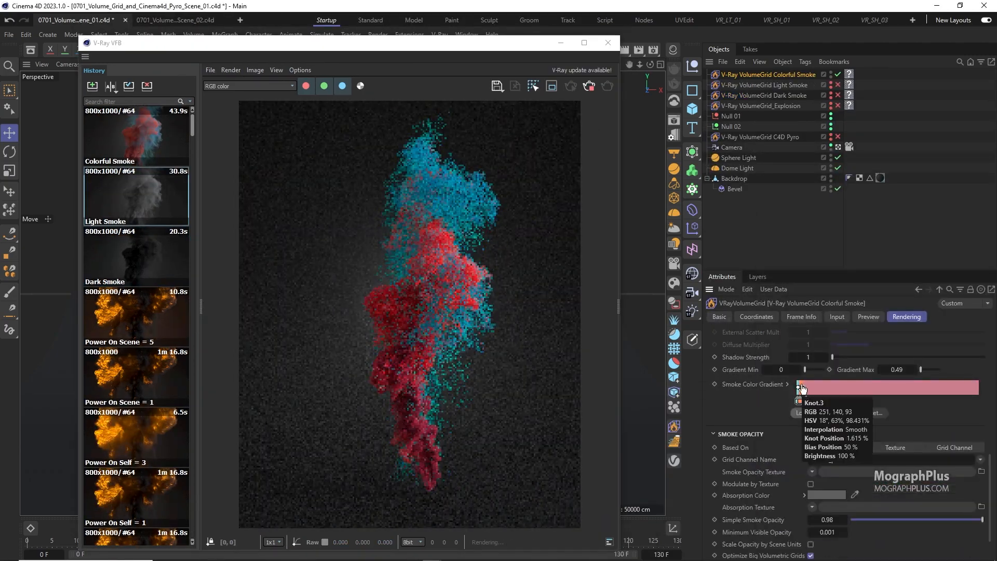
left_click(176, 20)
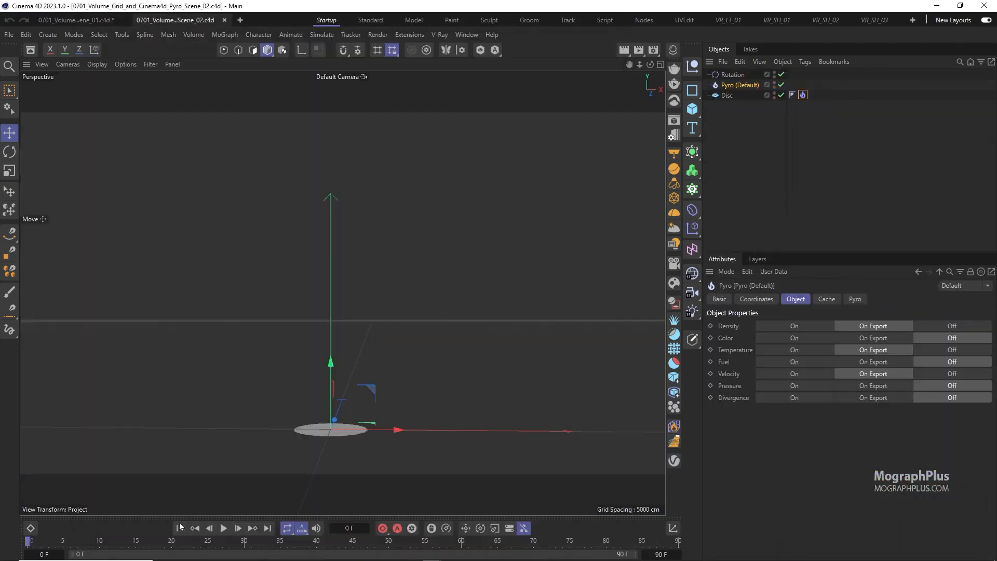
left_click(224, 528)
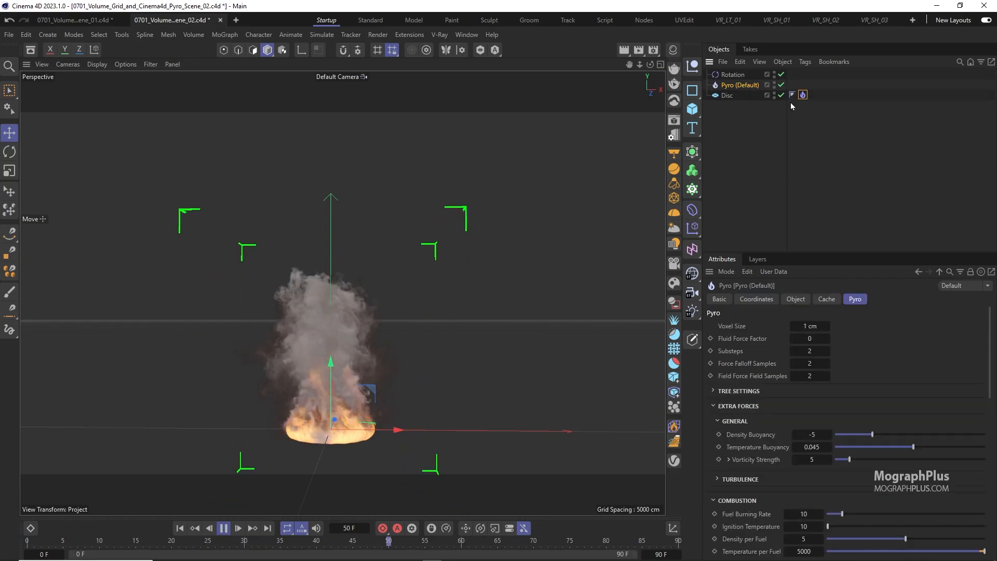
left_click(224, 528)
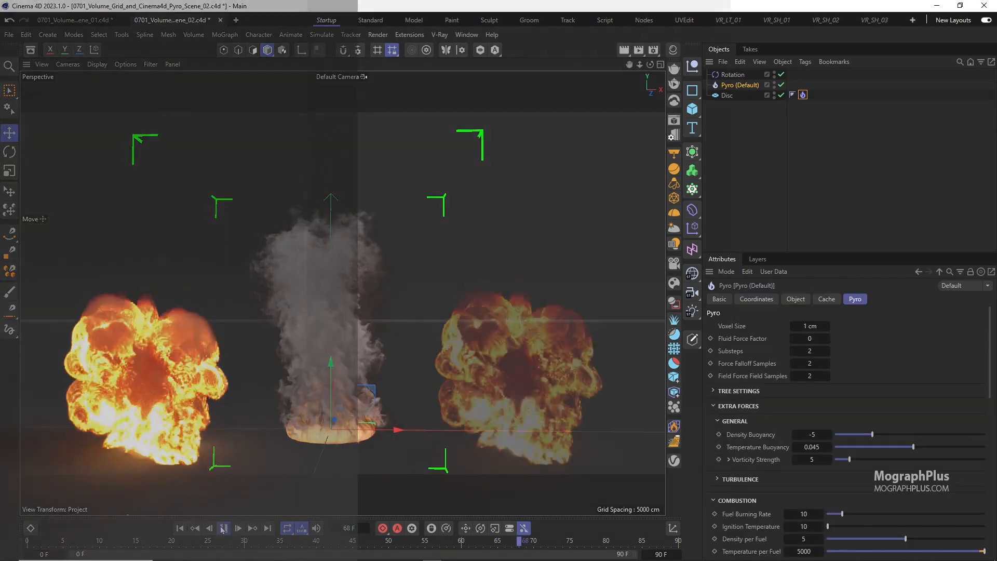